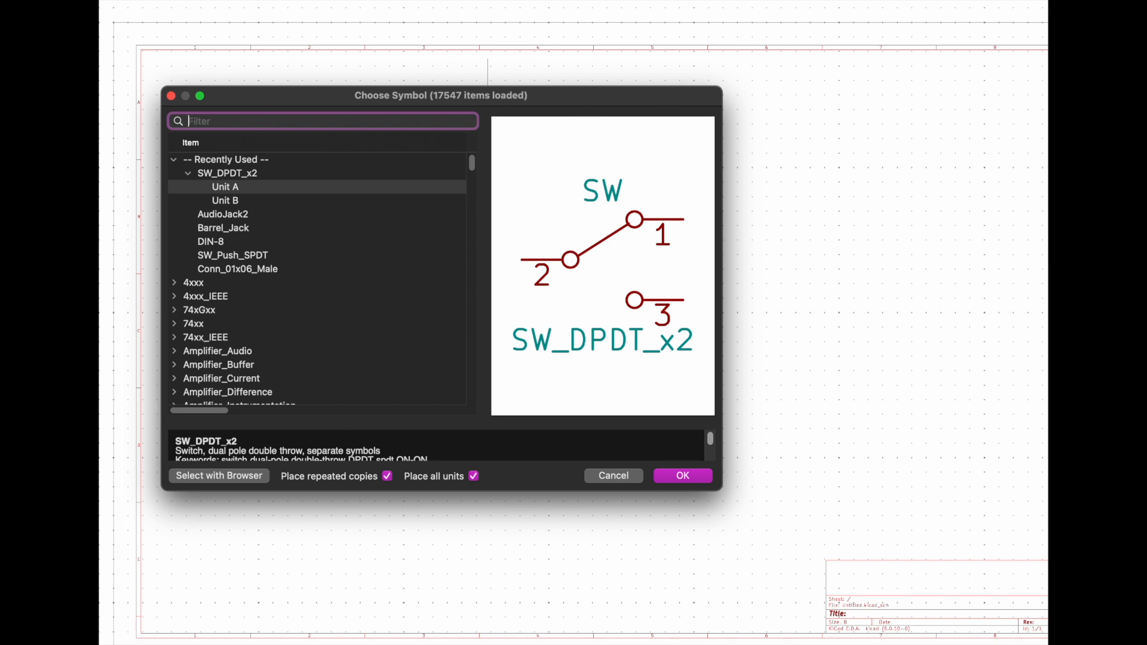
Step: Add a Conn_01x06_Male 6-pin connector from a 'conn' search and place it on the sheet
type("conn")
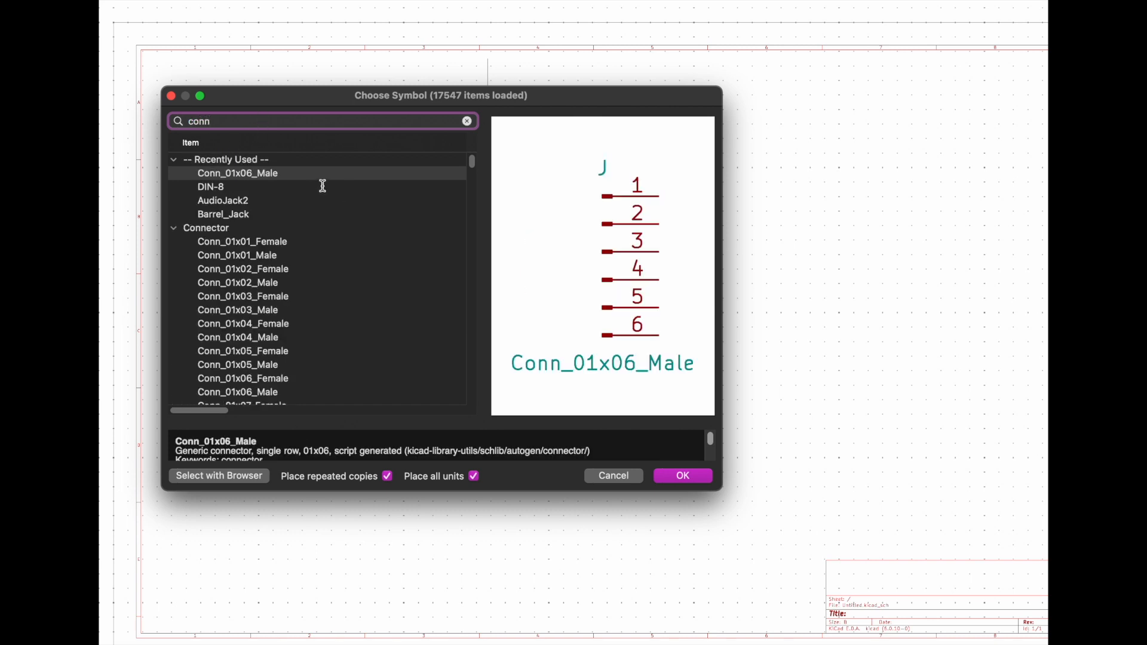
left_click(681, 475)
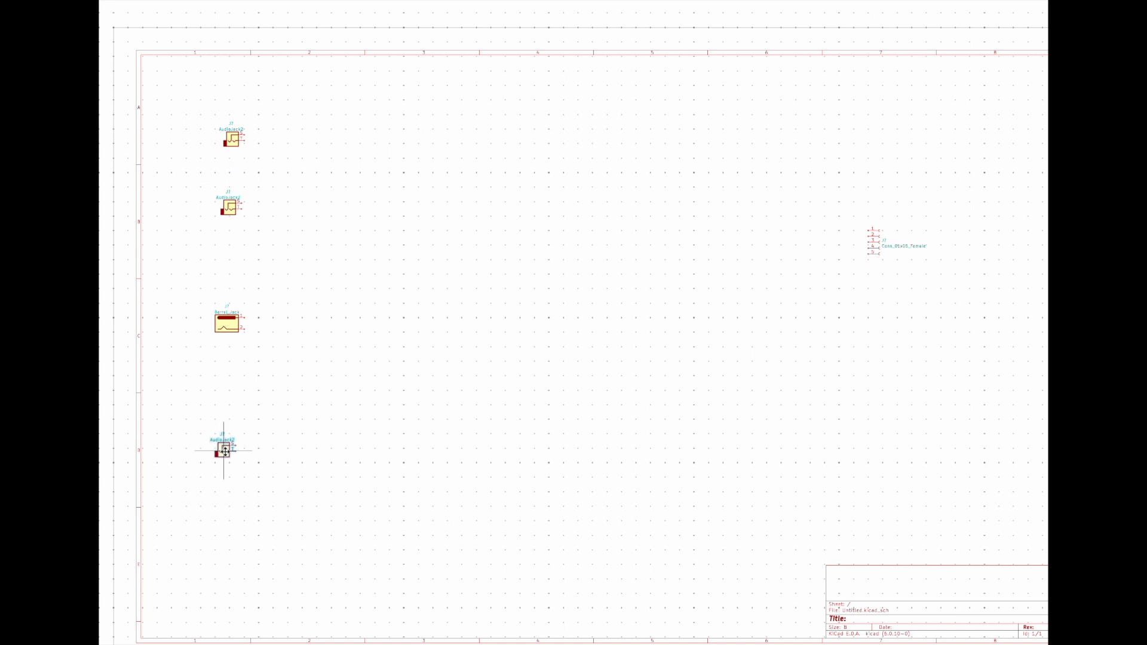
left_click(224, 451)
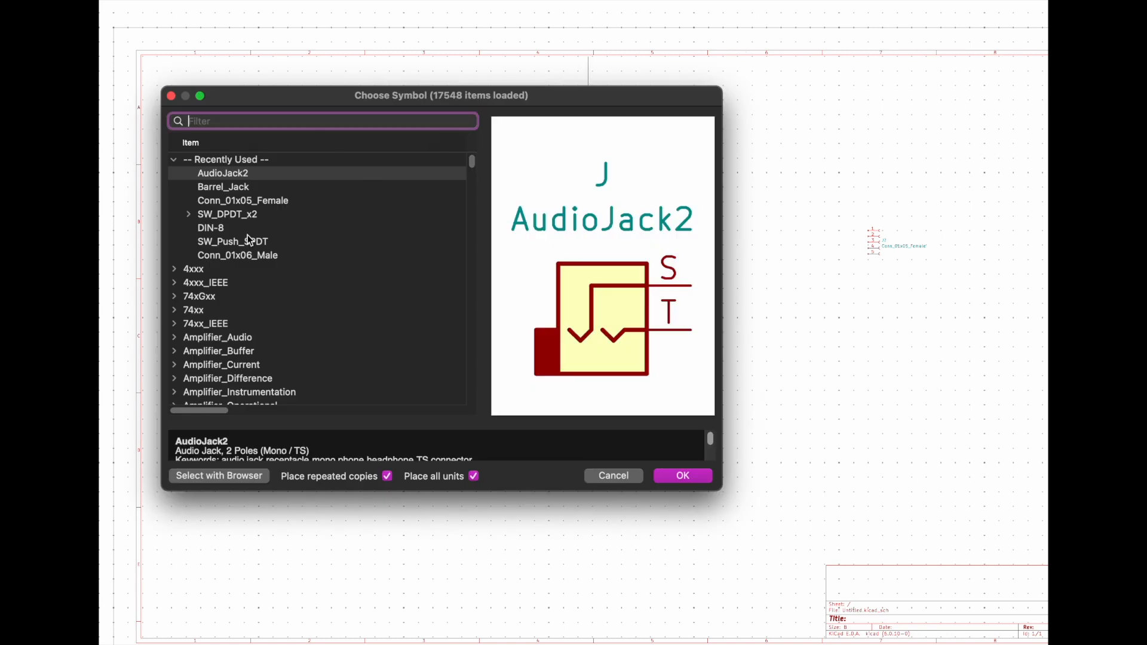
Step: Add the DIN-8 connector and the SW_DPDT_x2 switch from Recently Used
left_click(210, 227)
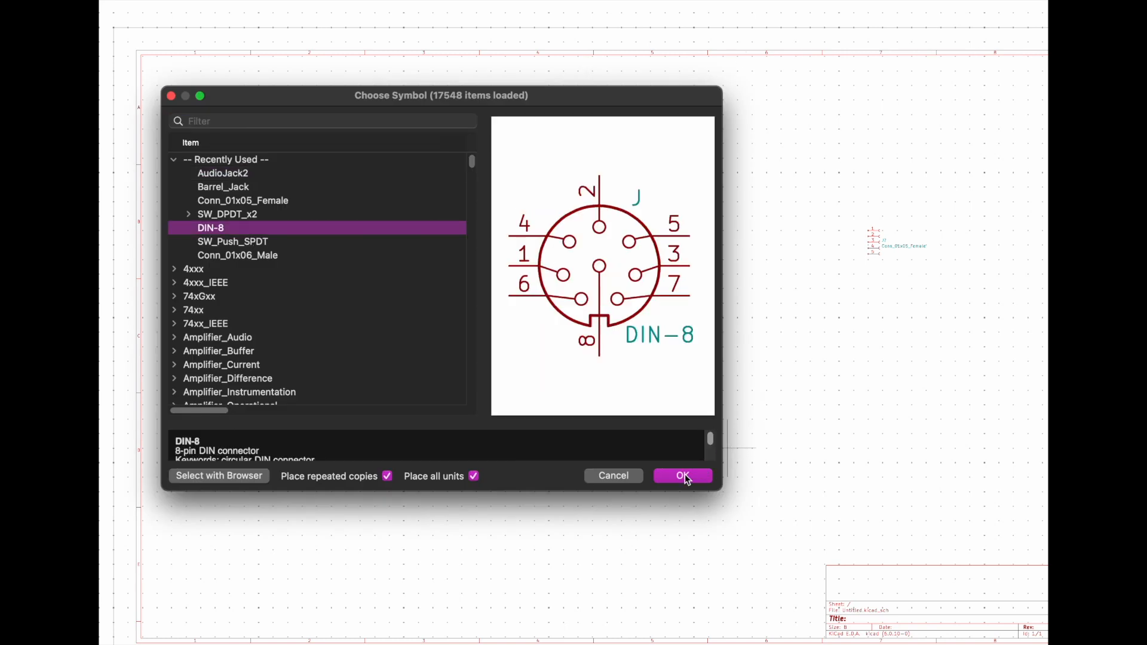
left_click(681, 475)
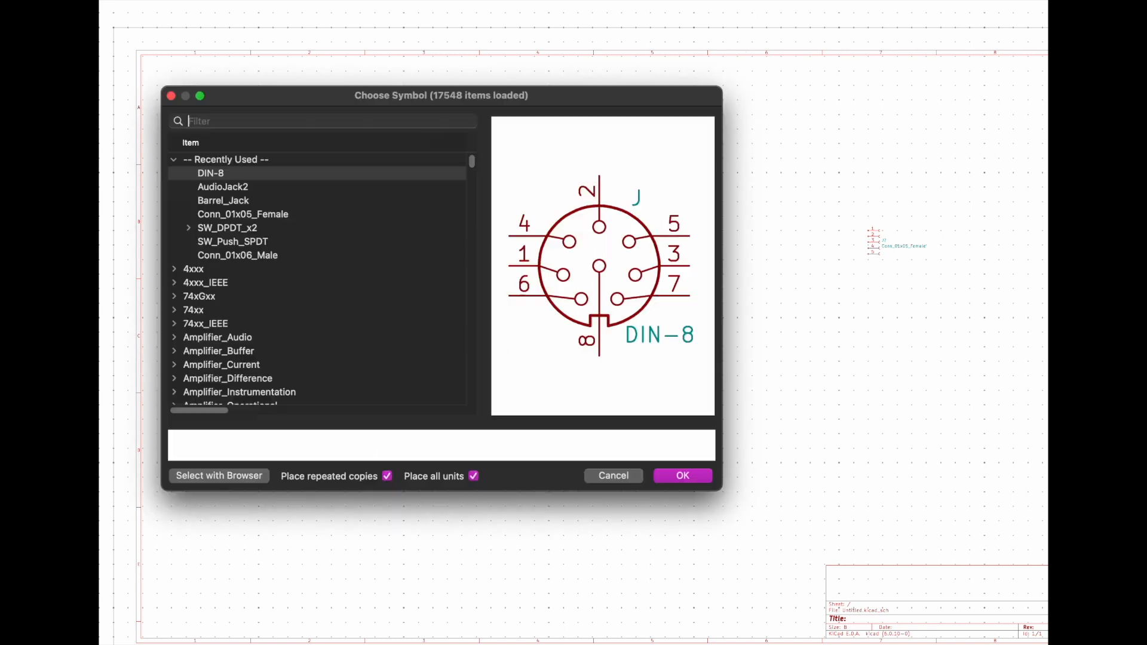
left_click(227, 227)
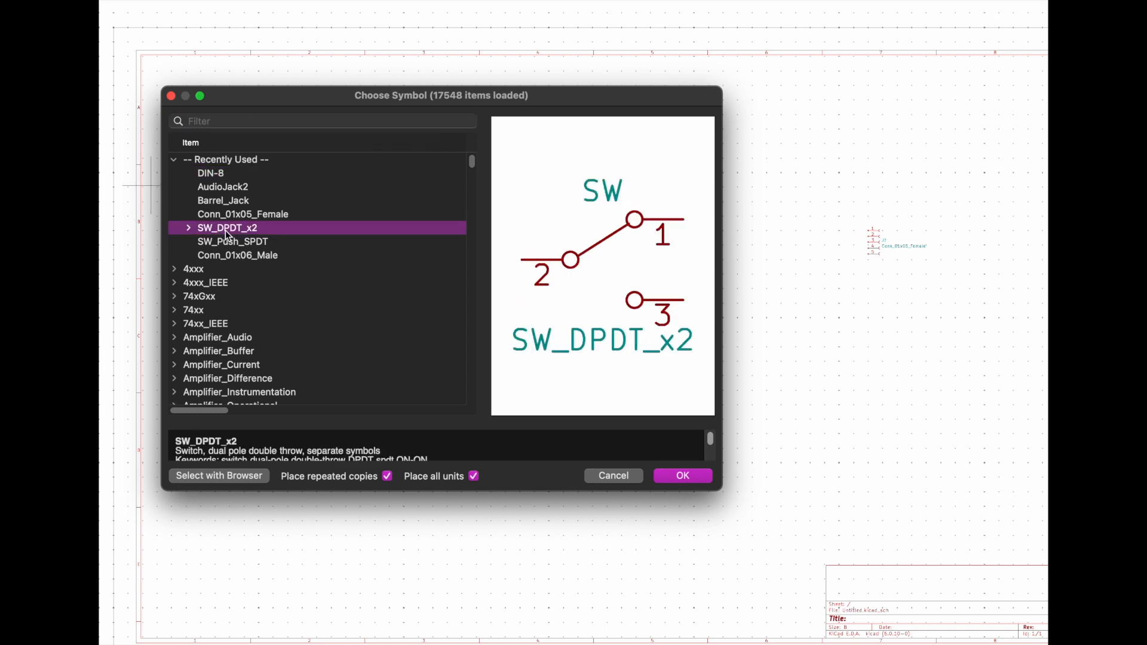
left_click(681, 475)
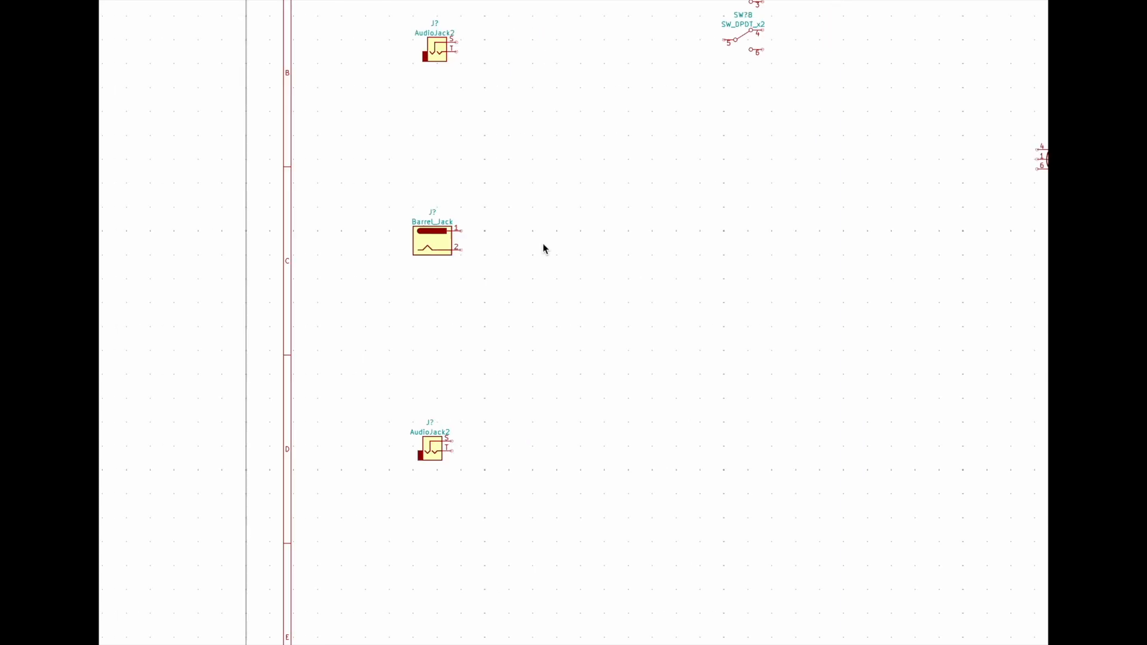
mouse_move(443, 243)
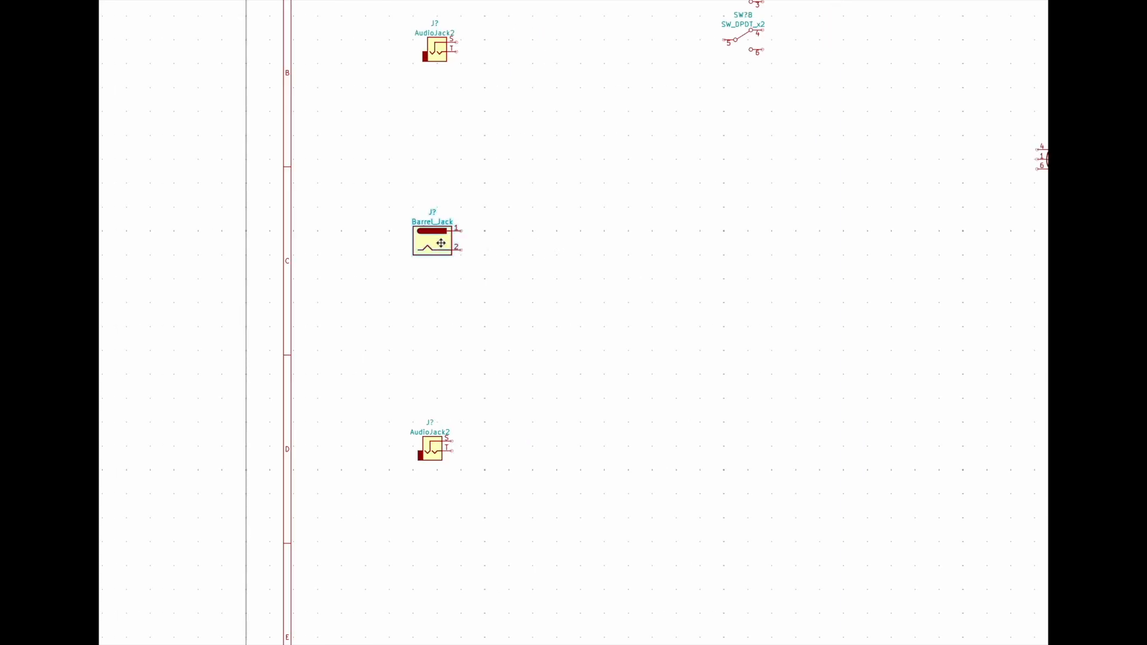
Step: Rename the jack via Symbol Properties, then begin editing the 5-pin connector's properties
double_click(431, 244)
type("J5")
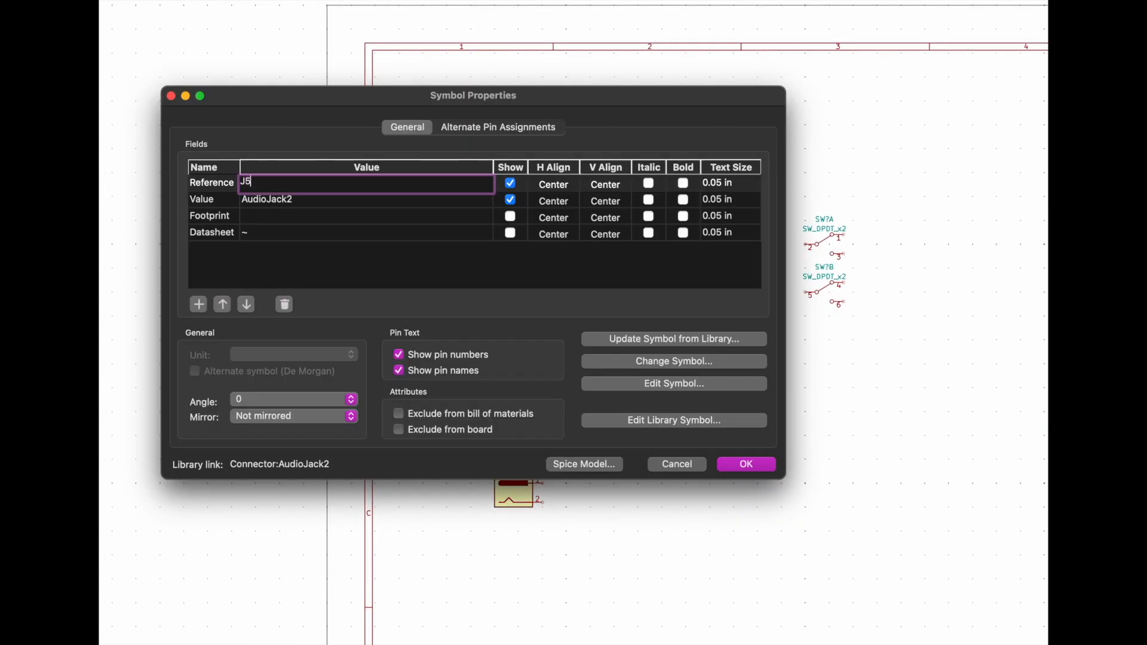
left_click(744, 463)
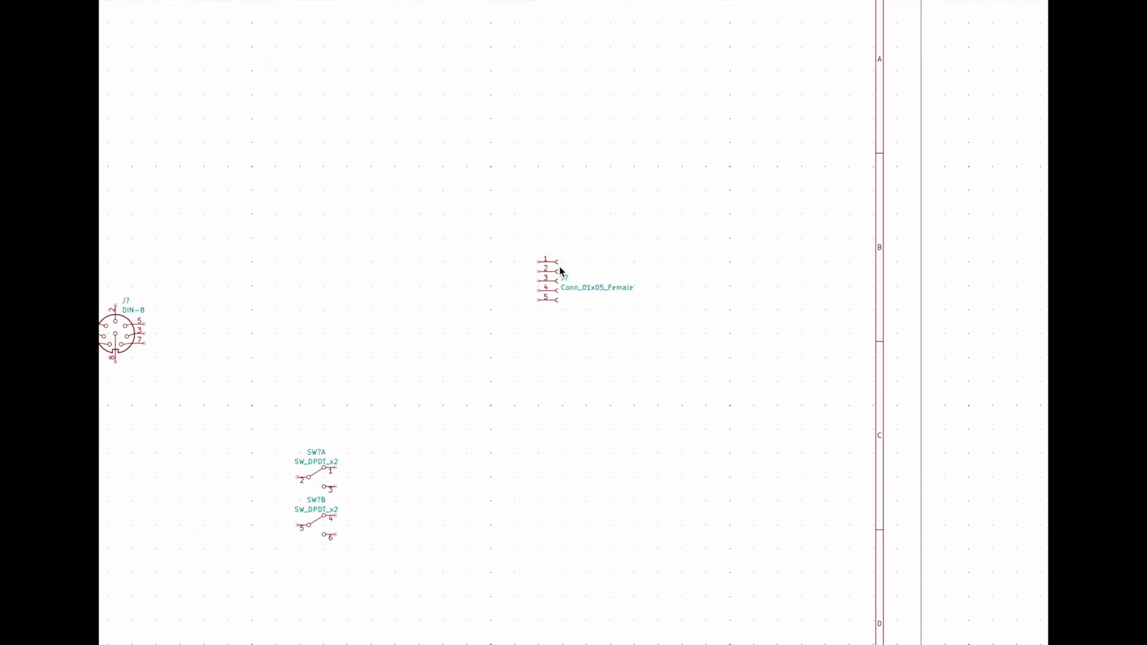
double_click(571, 282)
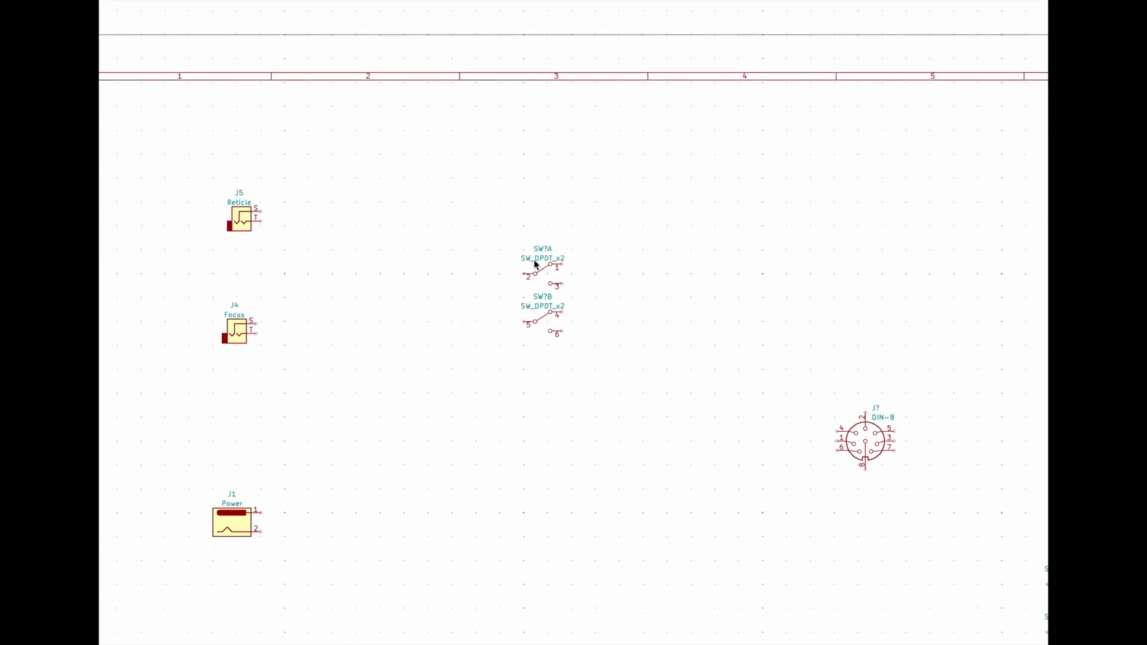
Step: Set the dual-pole switch to reference SW1 with value Power
left_click(542, 271)
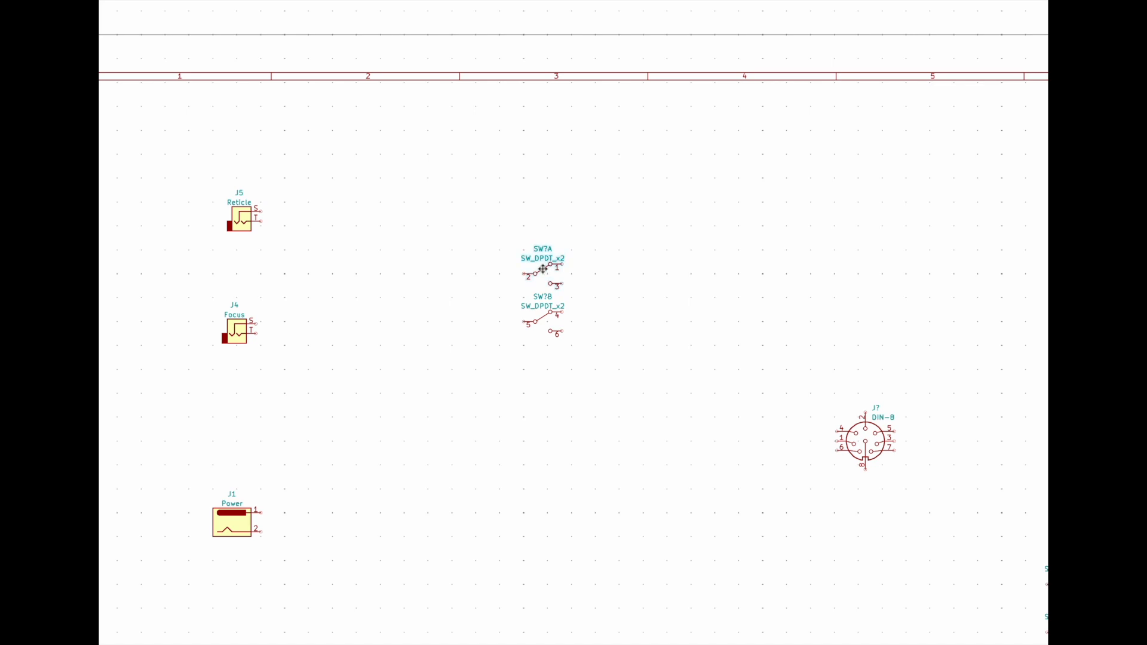
double_click(543, 271)
type("Po")
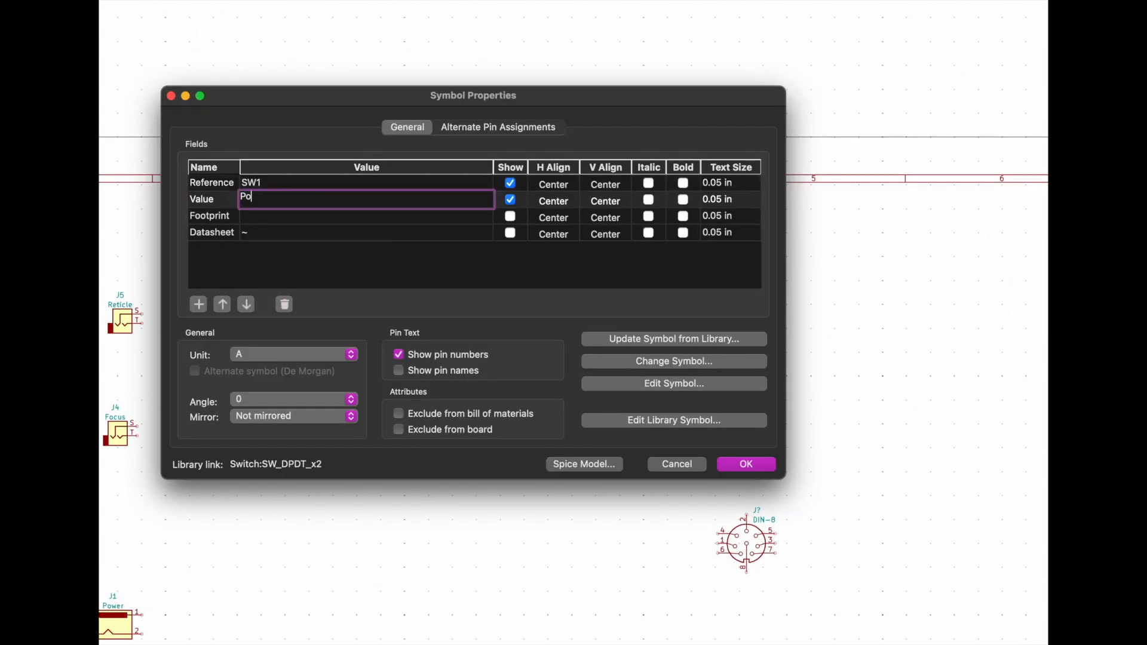
left_click(744, 464)
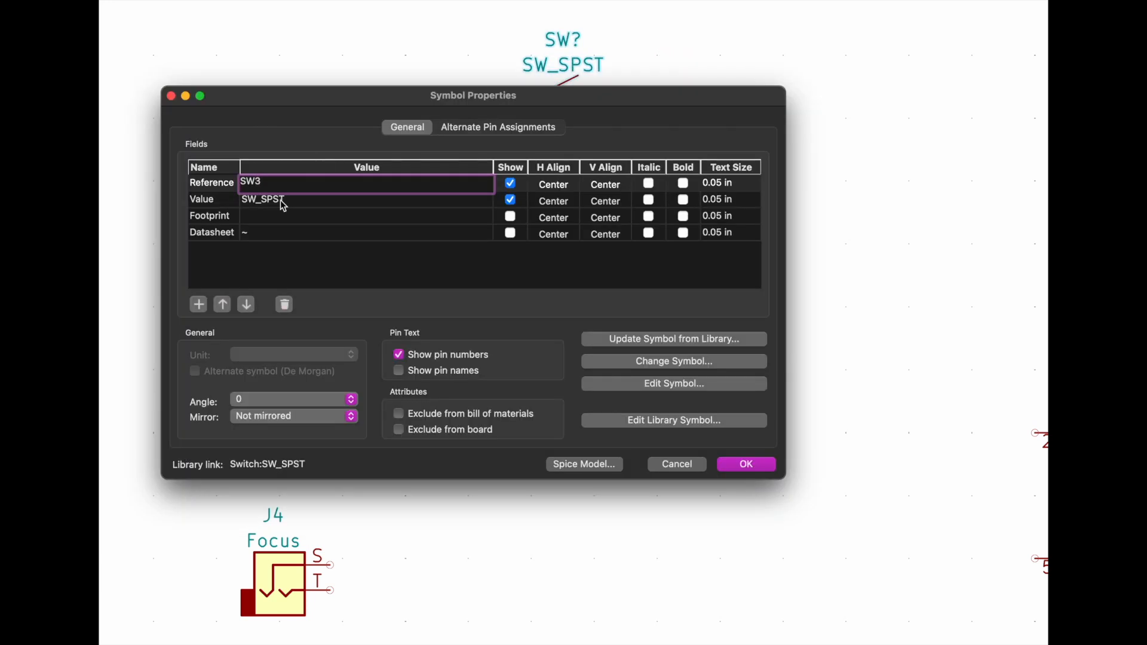
Step: Confirm the SW3 reference and place a +12V supply symbol on the sheet
left_click(744, 463)
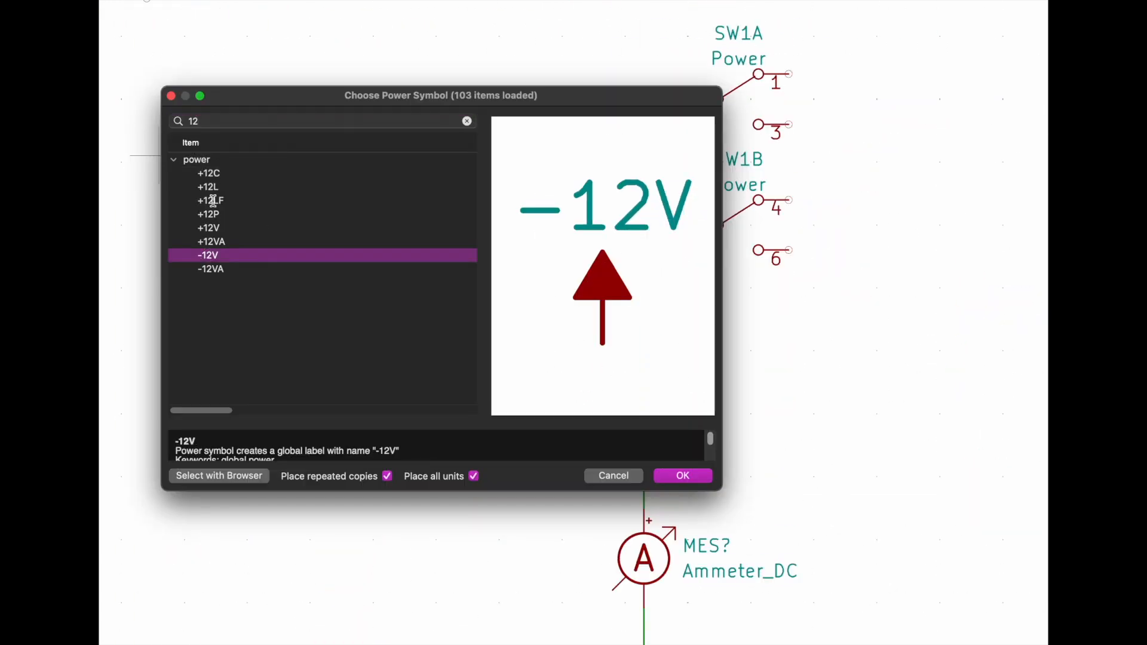
left_click(681, 476)
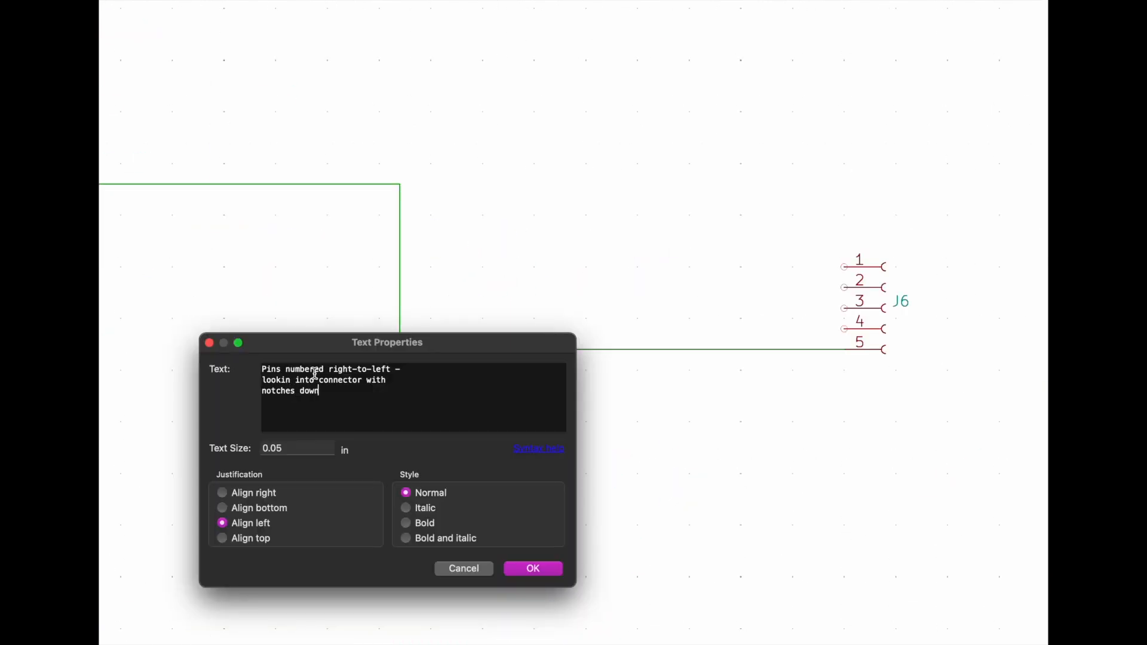
Step: Place the pin-numbering note beside J6 and wire SW2 (N/S) to the resistors
left_click(533, 569)
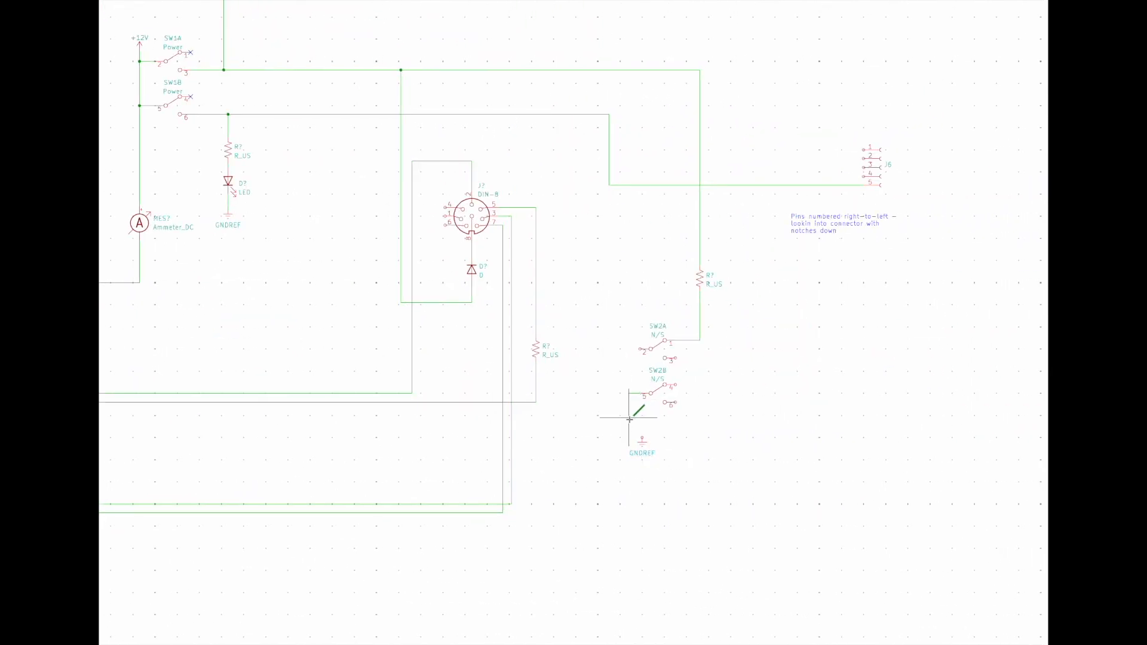
scroll("up", 3)
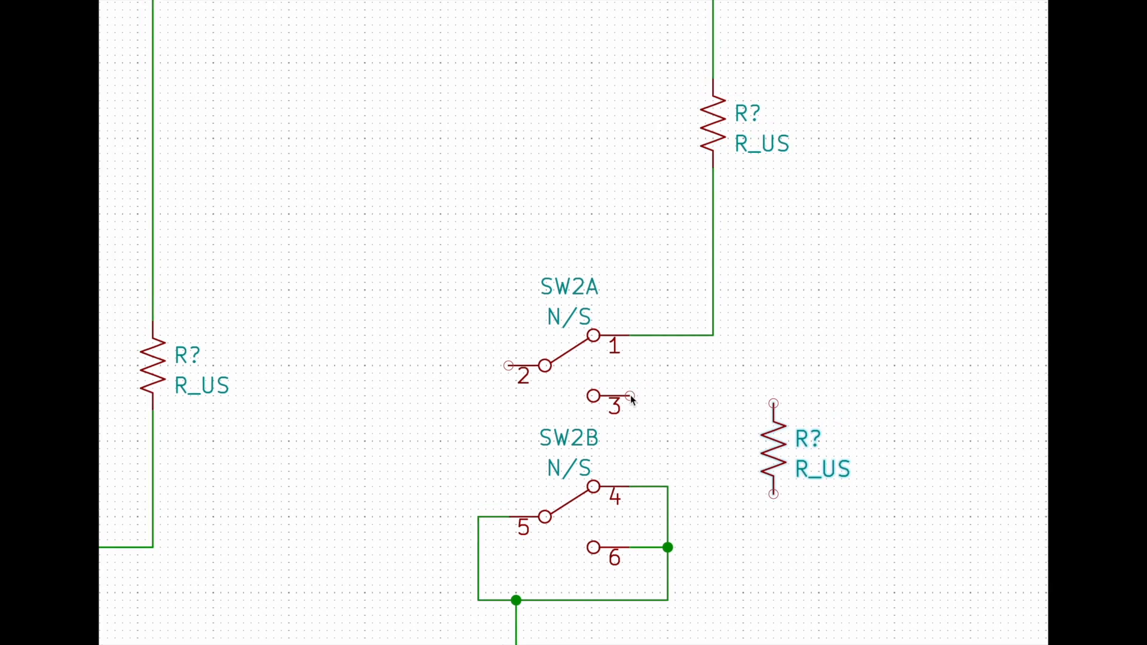
scroll("down", 3)
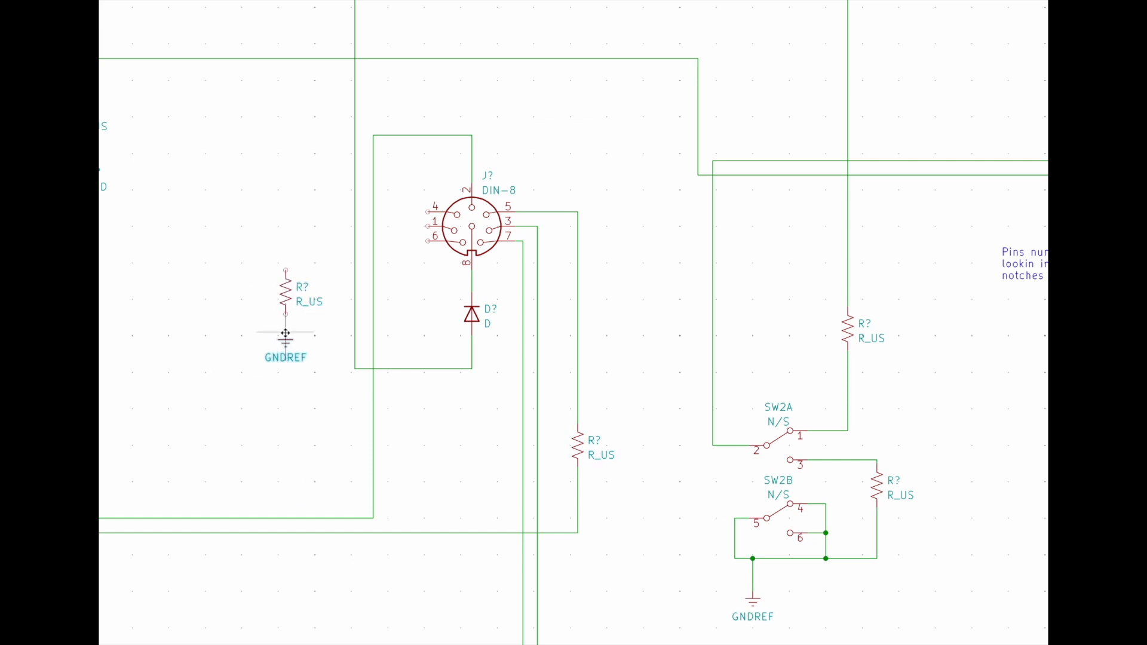
scroll("down", 3)
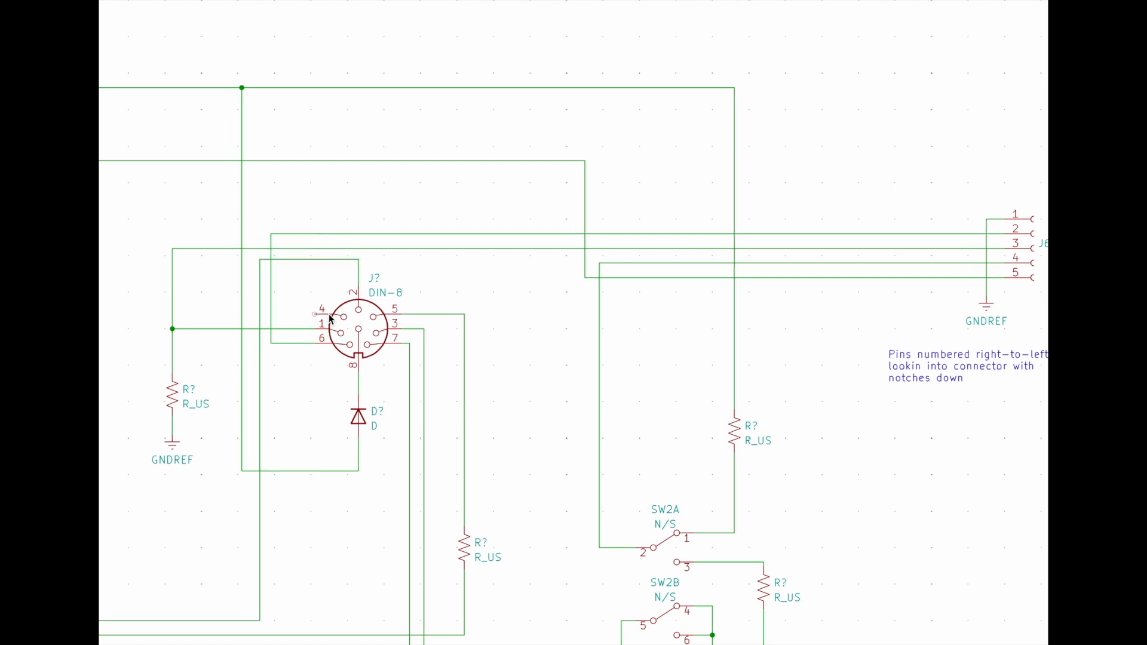
scroll("down", 3)
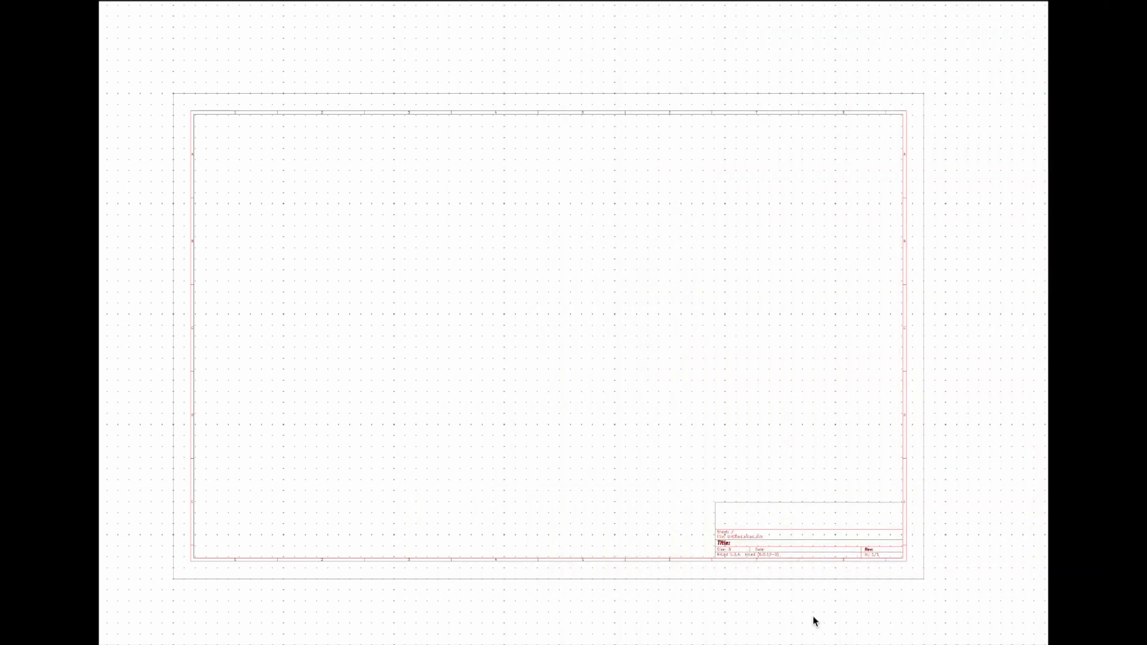
mouse_move(834, 195)
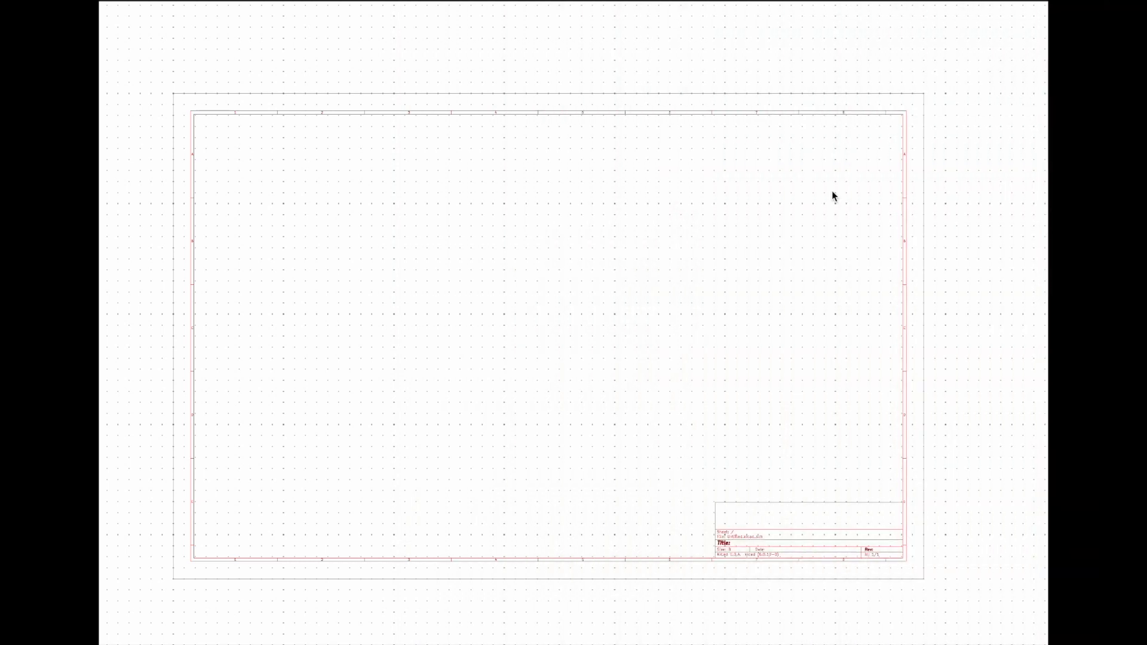
mouse_move(483, 288)
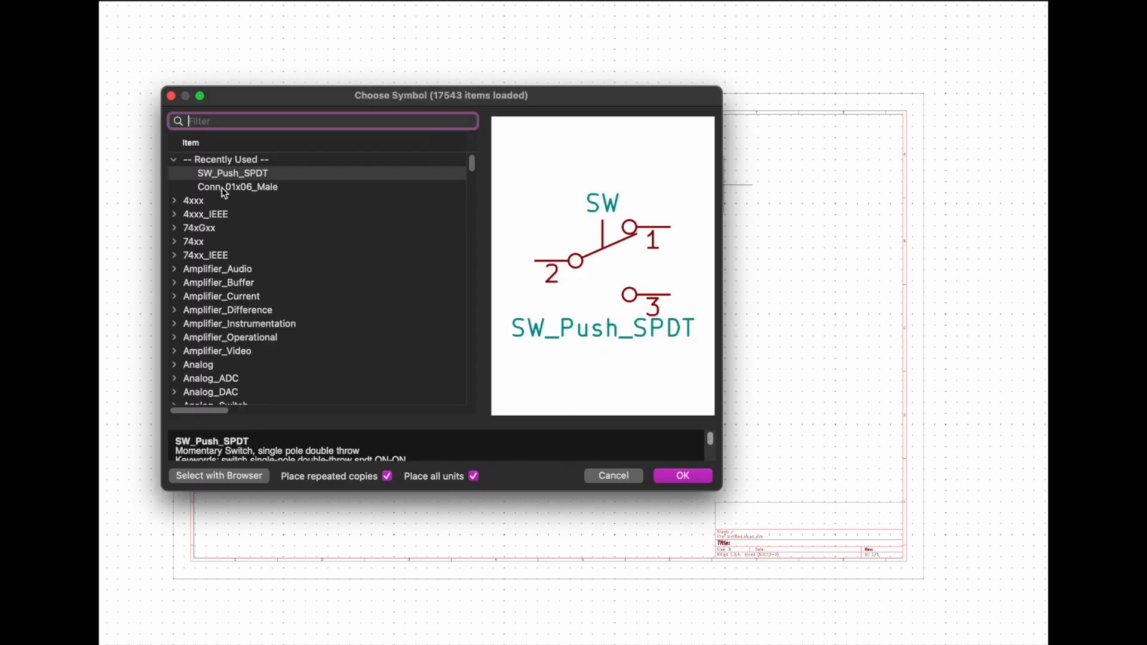
Step: Place the Conn_01x06_Male connector from Recently Used on the new sheet
left_click(237, 186)
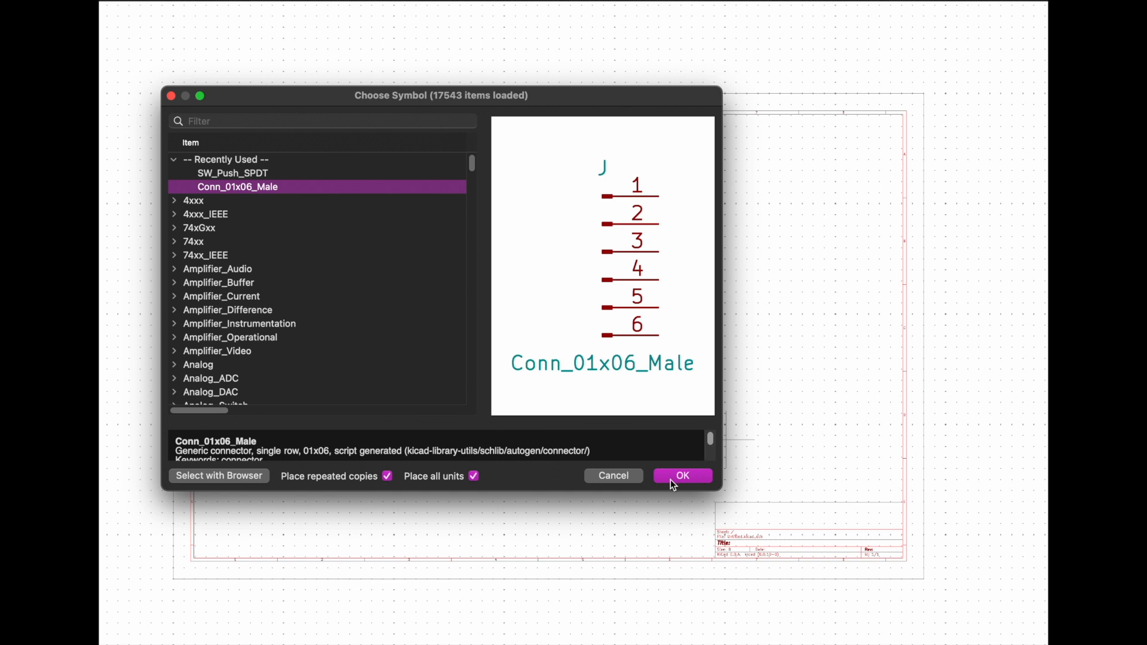
left_click(681, 476)
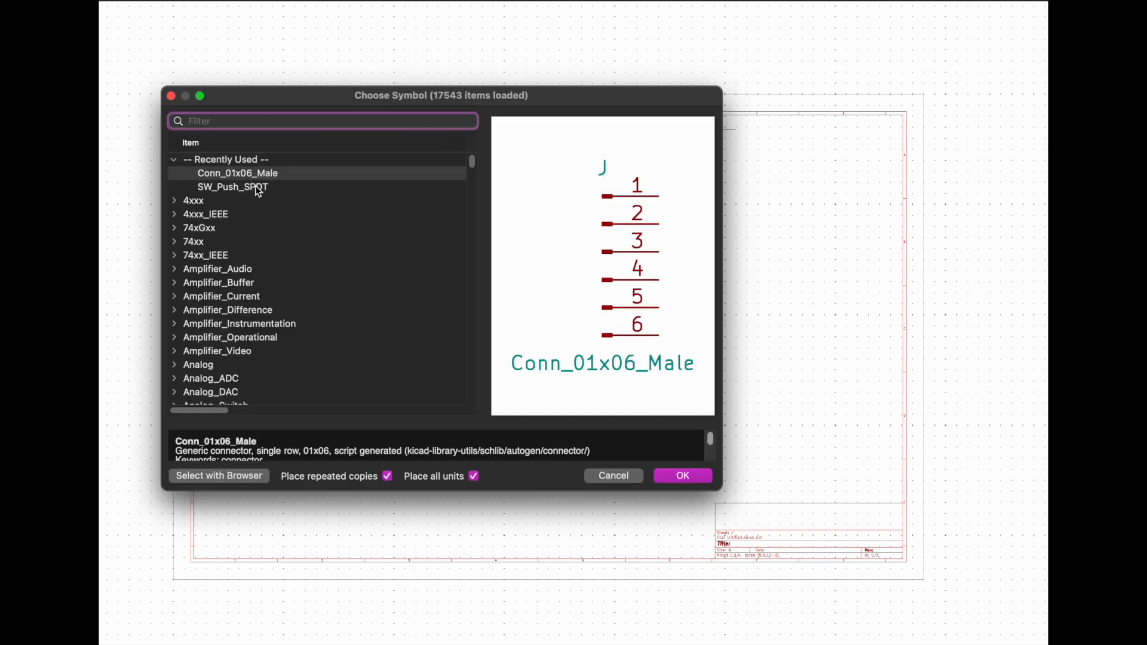
Step: Place SPDT push switches and wire the N, E, W, S, Near, Far, Map switches to J1
left_click(233, 186)
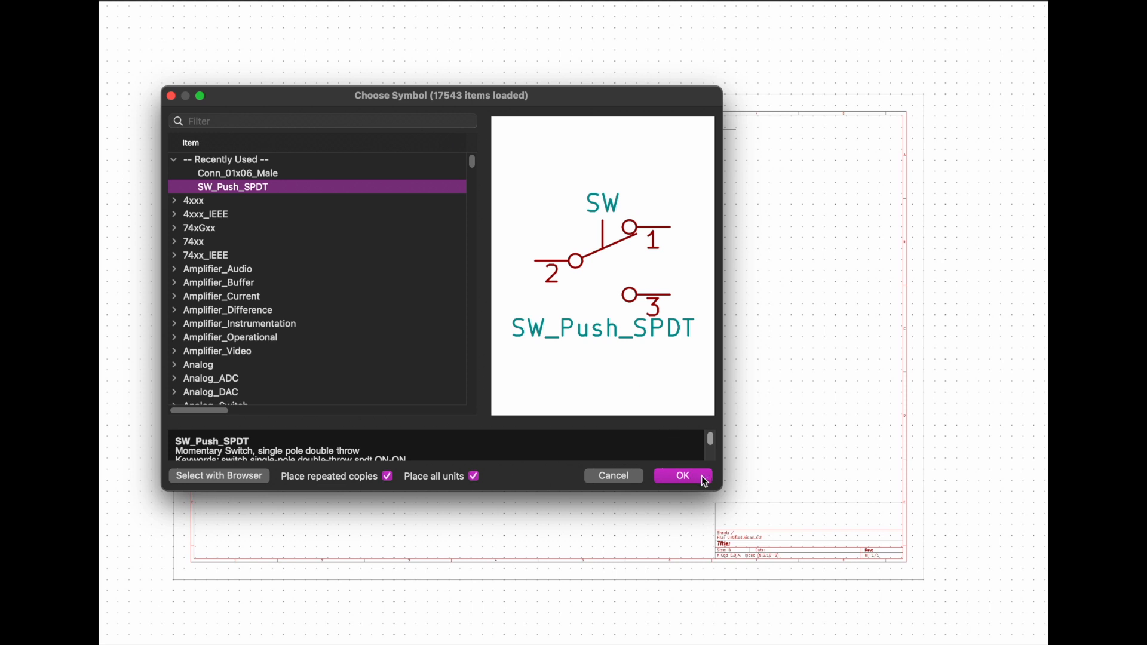
left_click(679, 476)
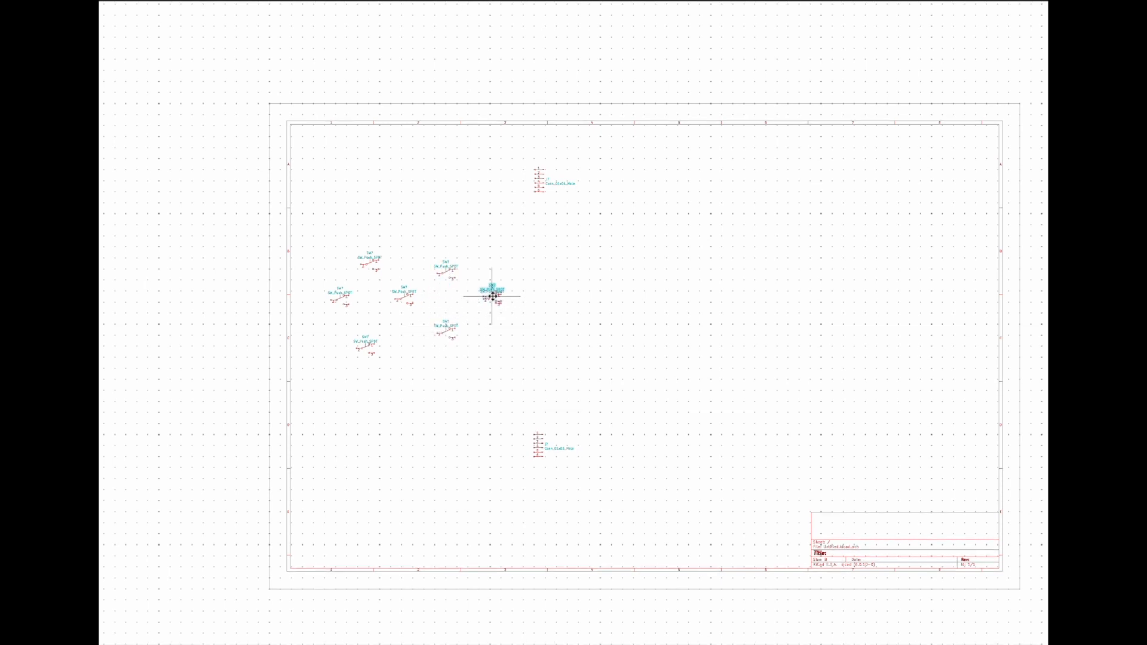
scroll("up", 3)
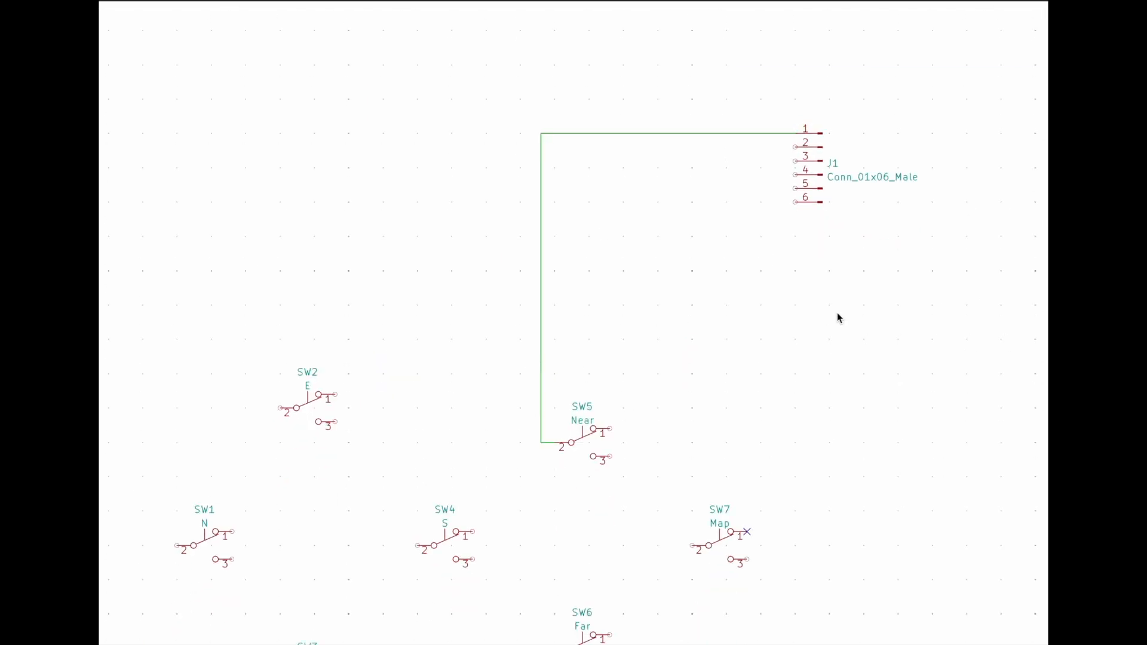
left_click(483, 483)
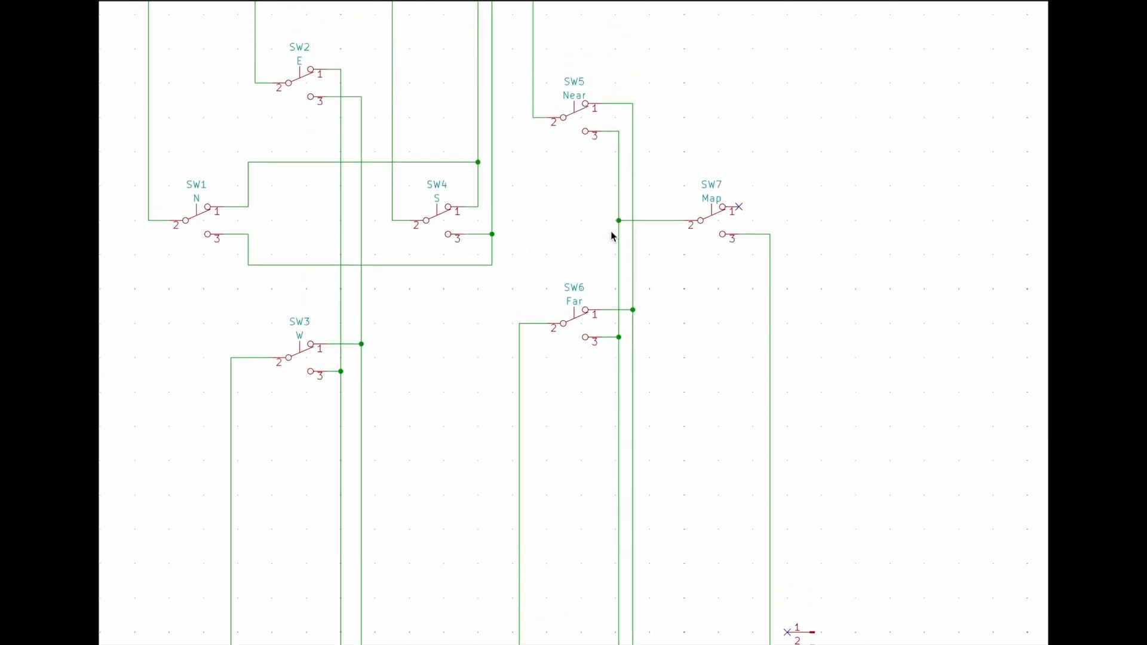
scroll("down", 3)
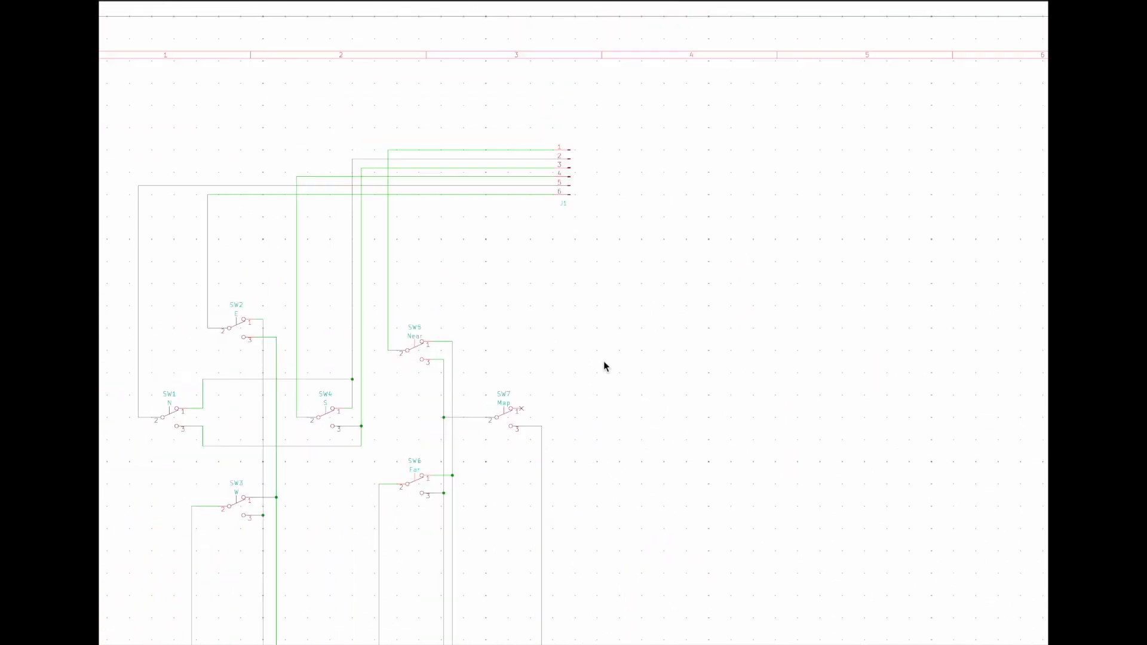
Step: Draw a dashed graphic-line rectangle around the switches, J1 and J2
scroll("down", 3)
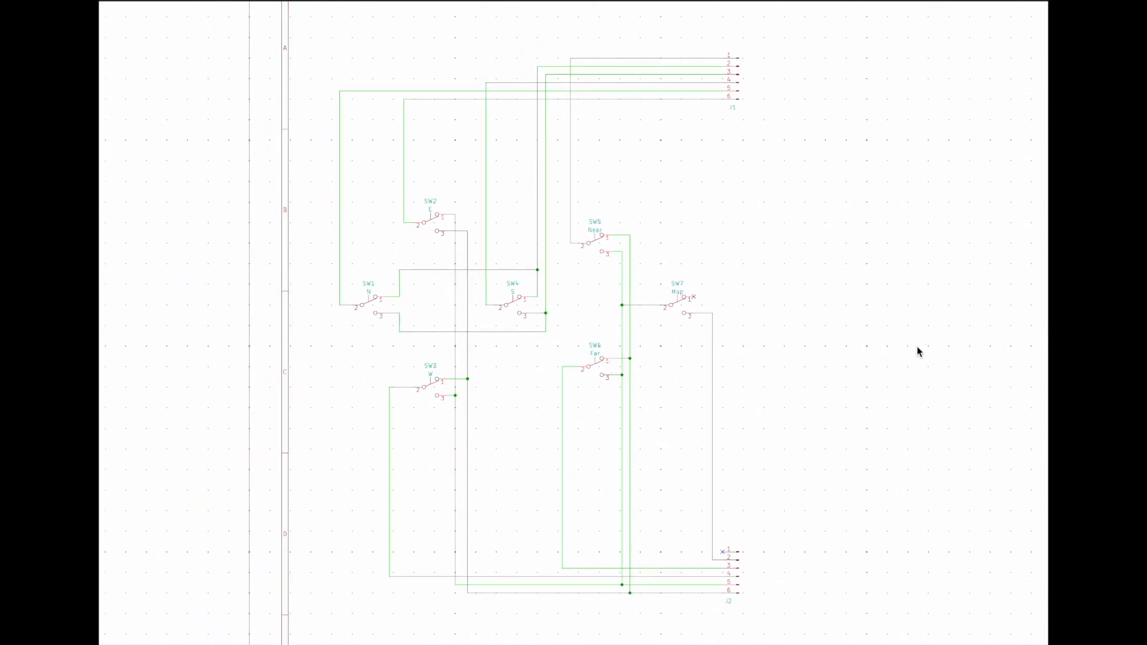
mouse_move(961, 269)
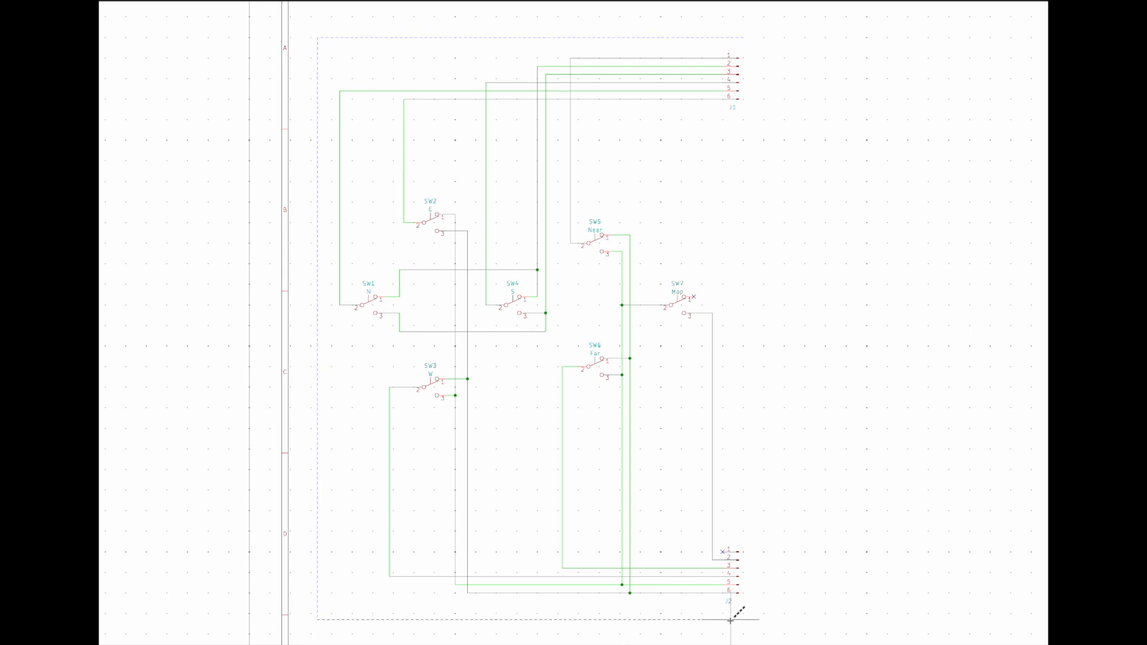
scroll("up", 3)
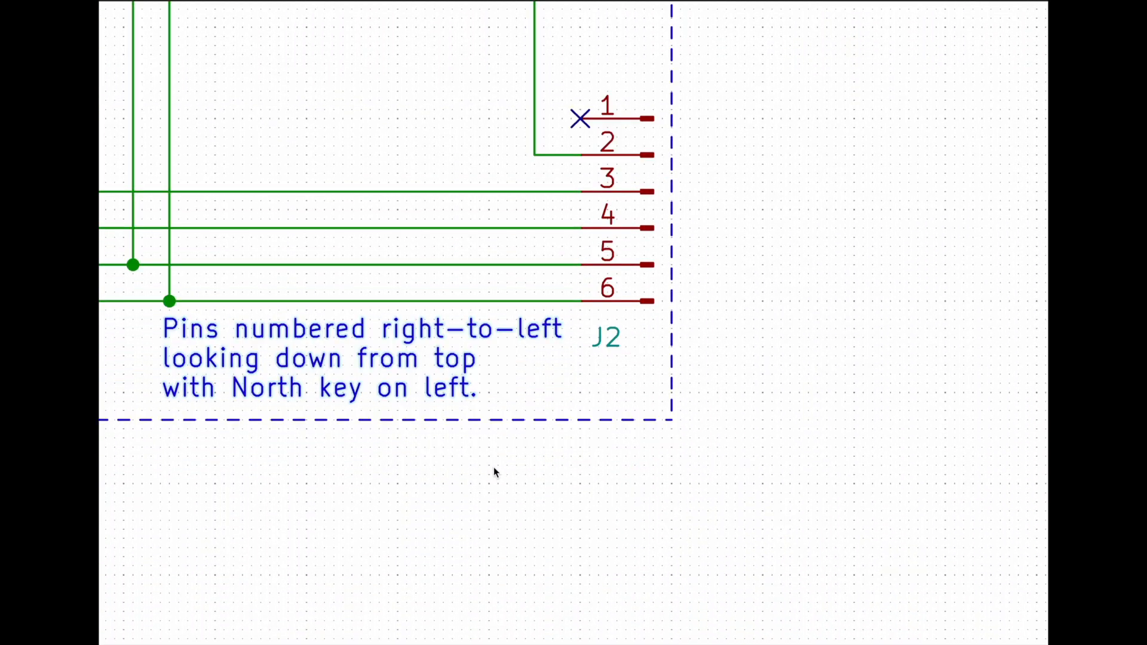
mouse_move(576, 437)
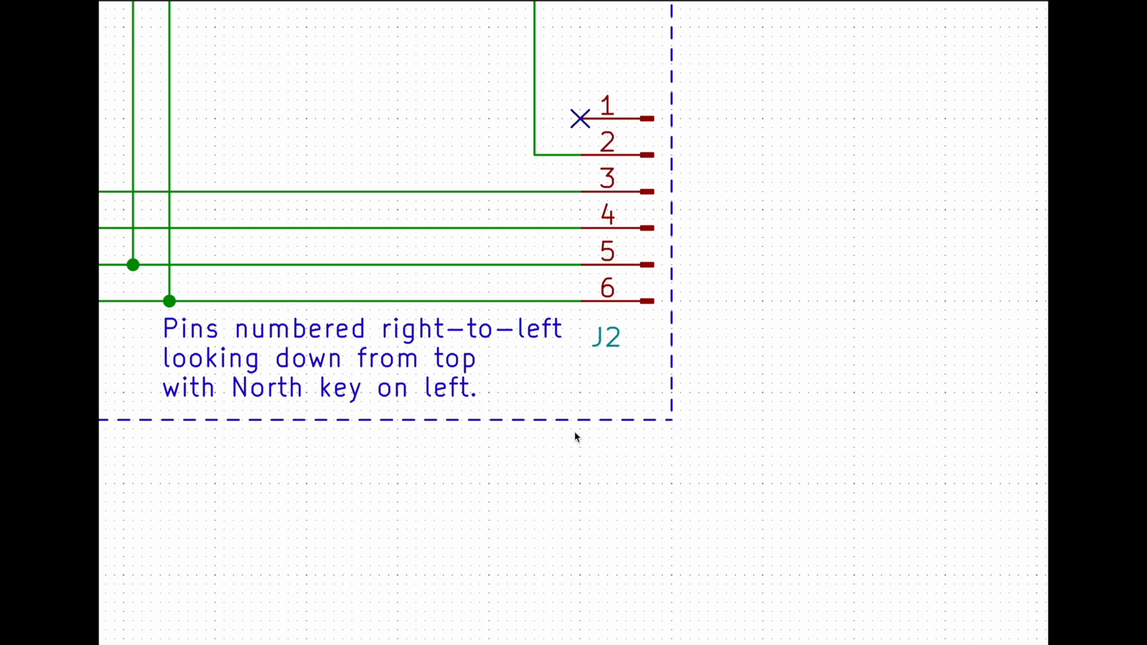
Step: Place a text note beside J2: pins numbered right-to-left viewed from the top
scroll("down", 3)
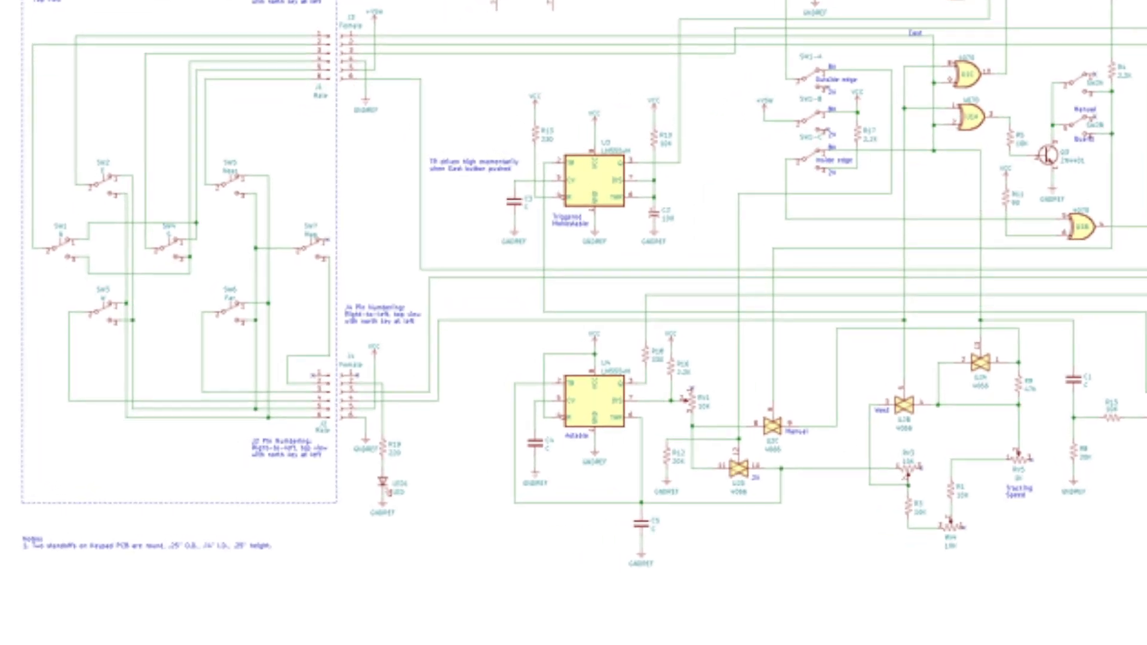